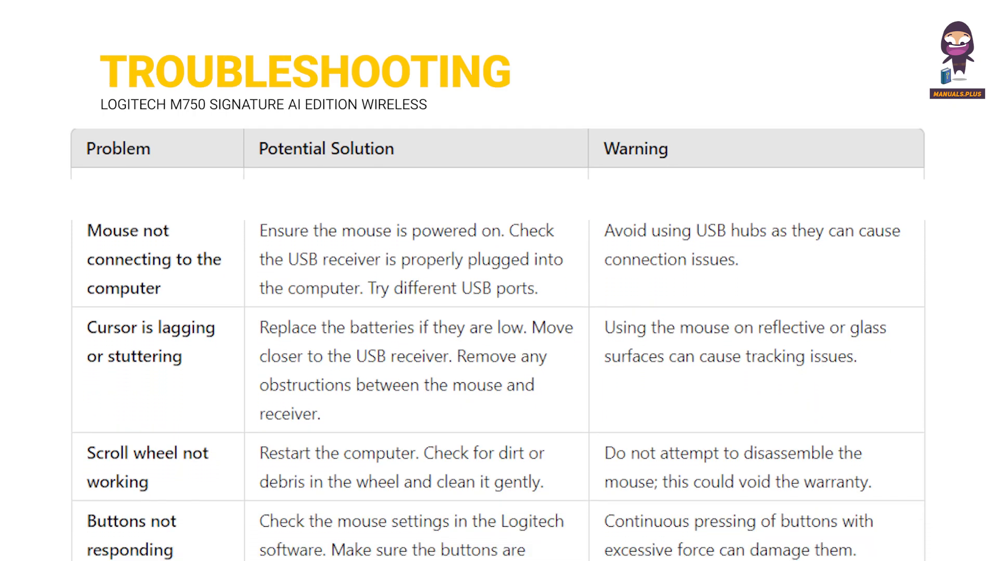
scroll(down, 3)
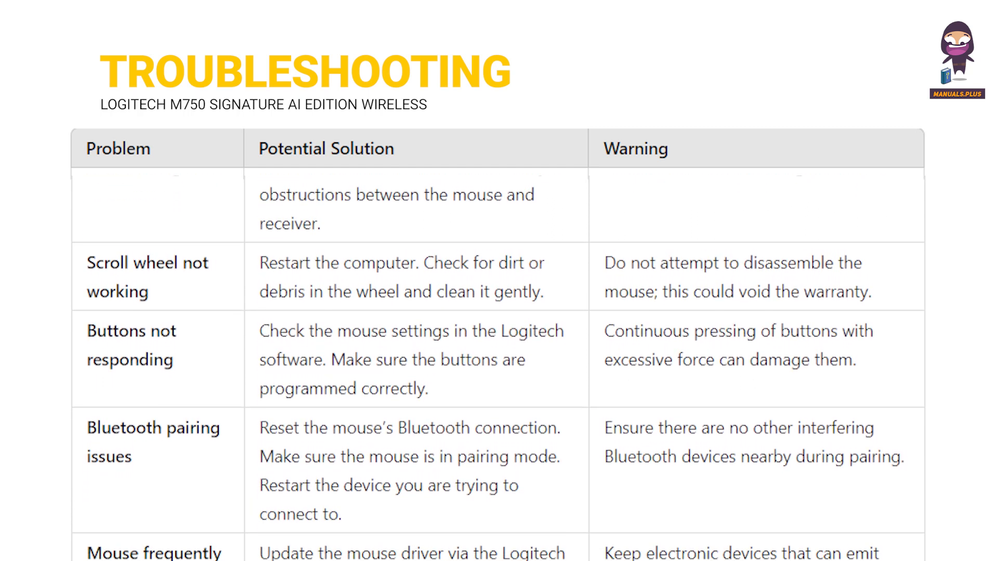
scroll(down, 3)
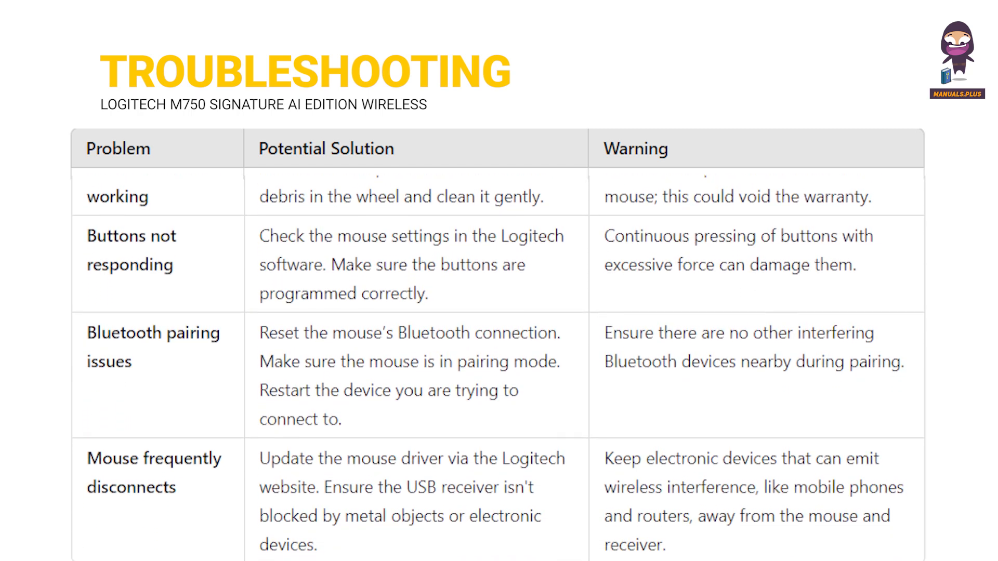